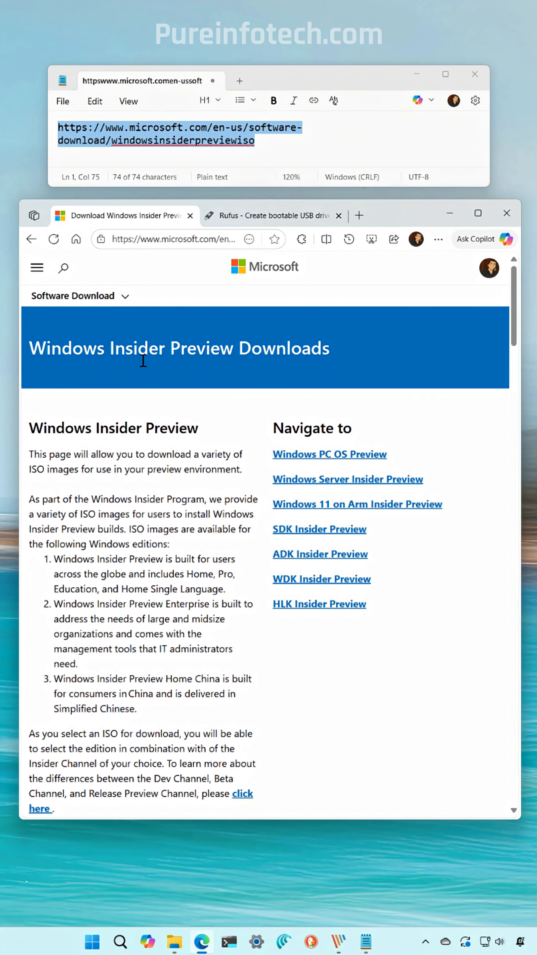
mouse_move(304, 369)
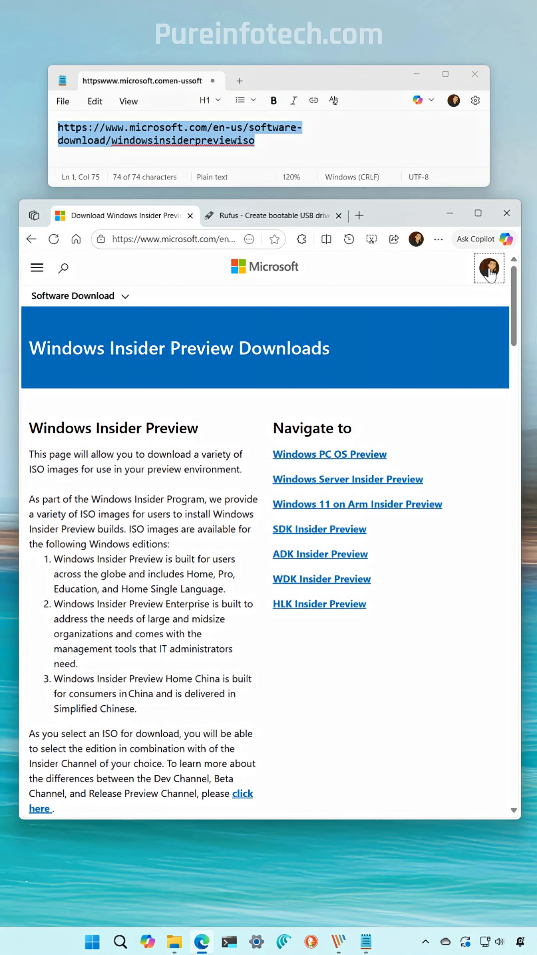
Choose Windows 11 Insider Preview (Release Preview Channel) Build 26200 in English (United States).
scroll("down", 3)
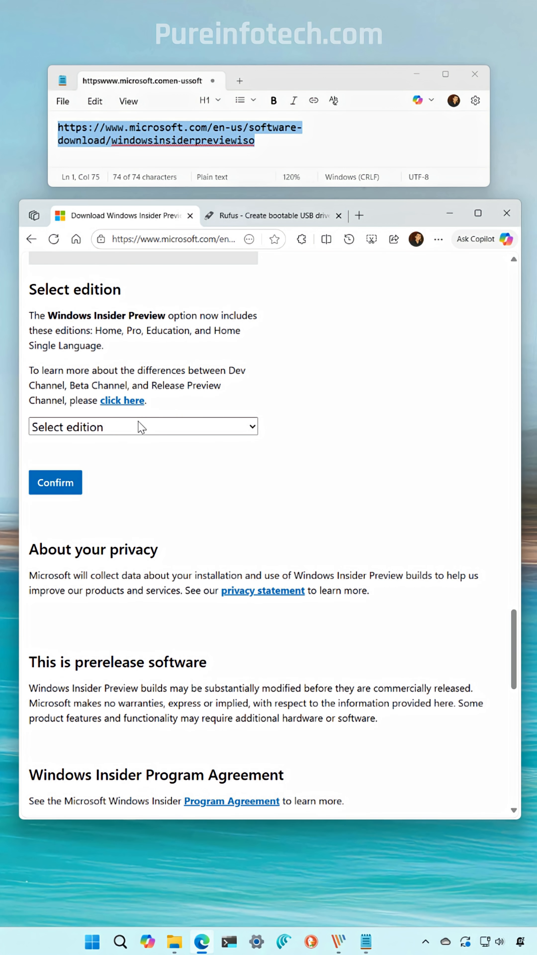
left_click(143, 426)
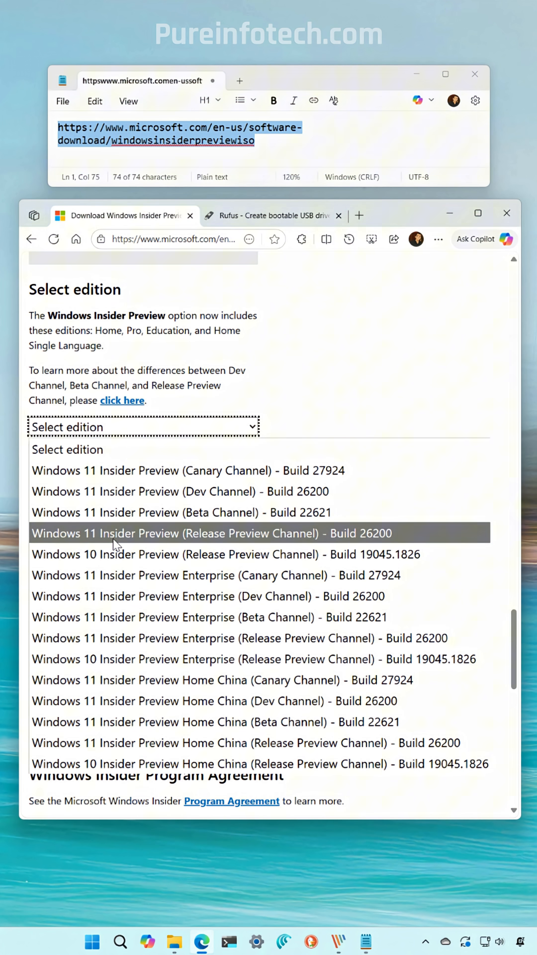
mouse_move(388, 541)
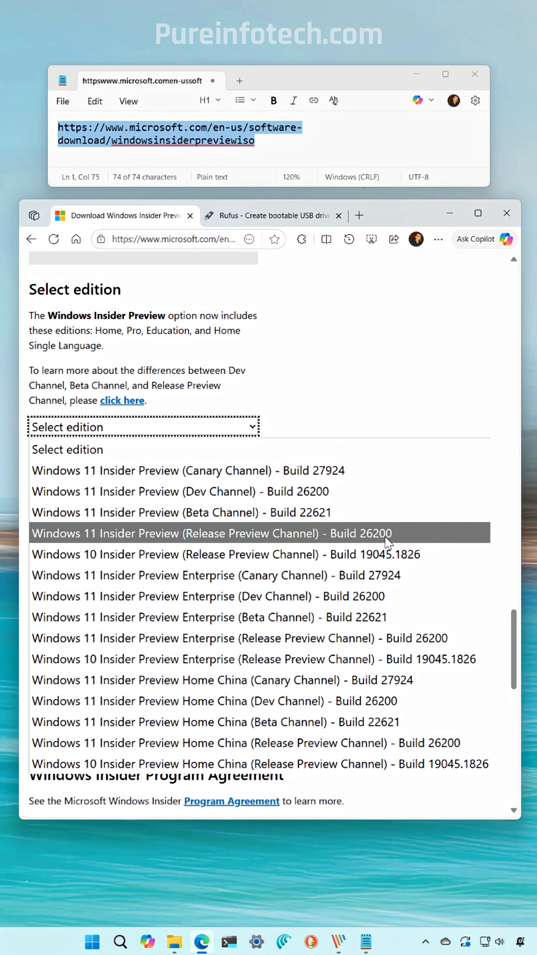
left_click(212, 533)
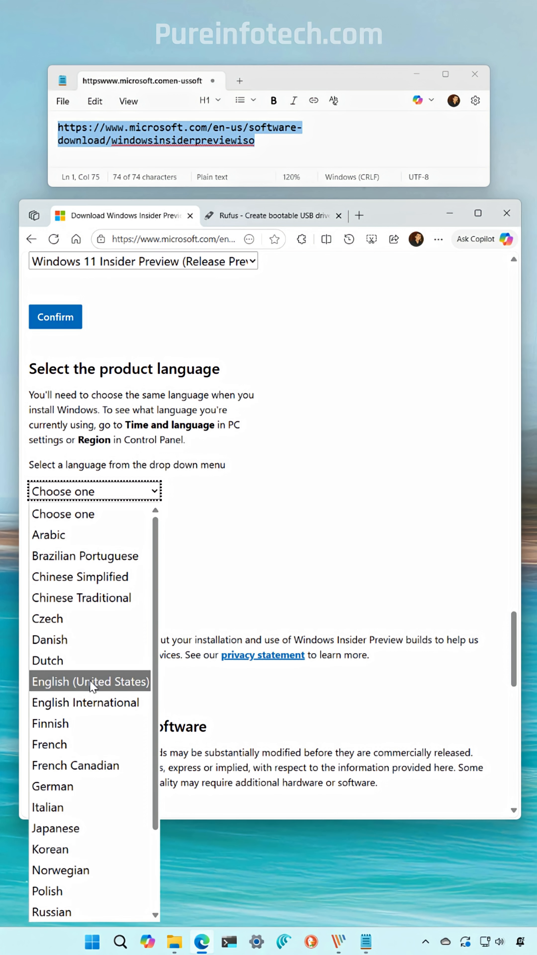
left_click(90, 682)
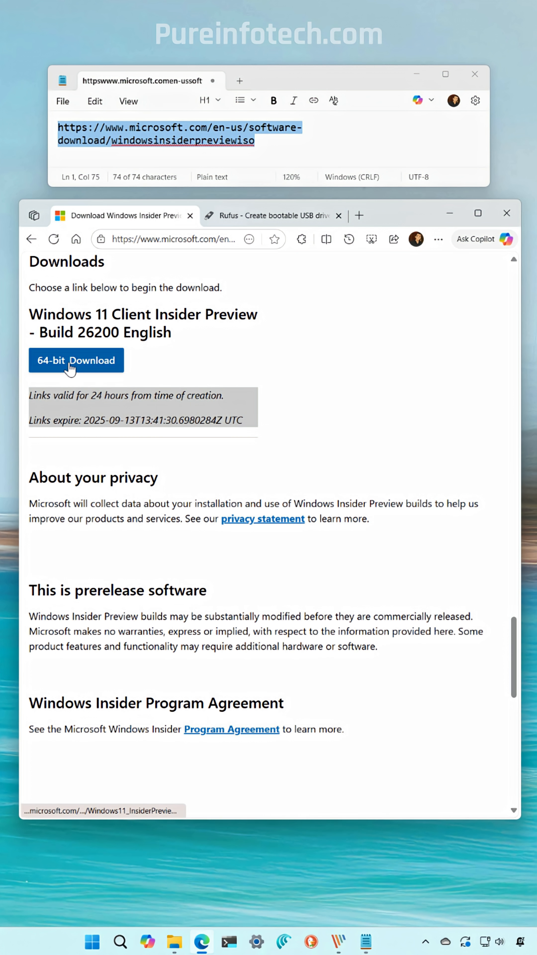
Start the 64-bit Build 26200 ISO download, keep the file, and switch to the Rufus site.
left_click(76, 360)
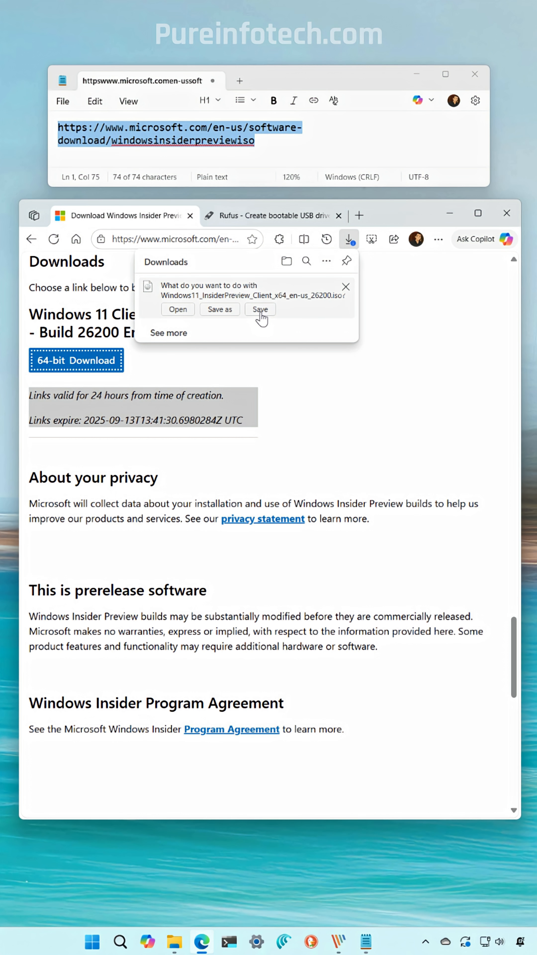
left_click(260, 309)
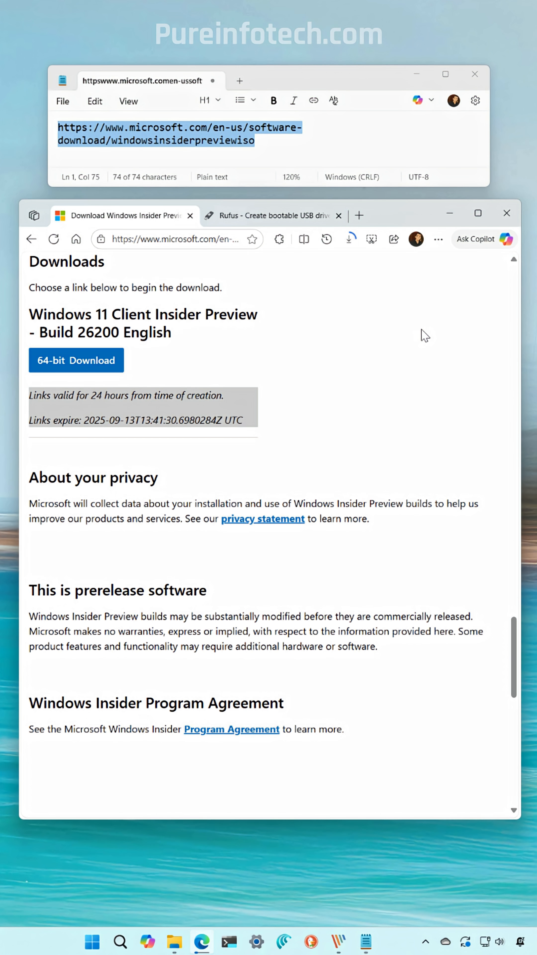
left_click(273, 216)
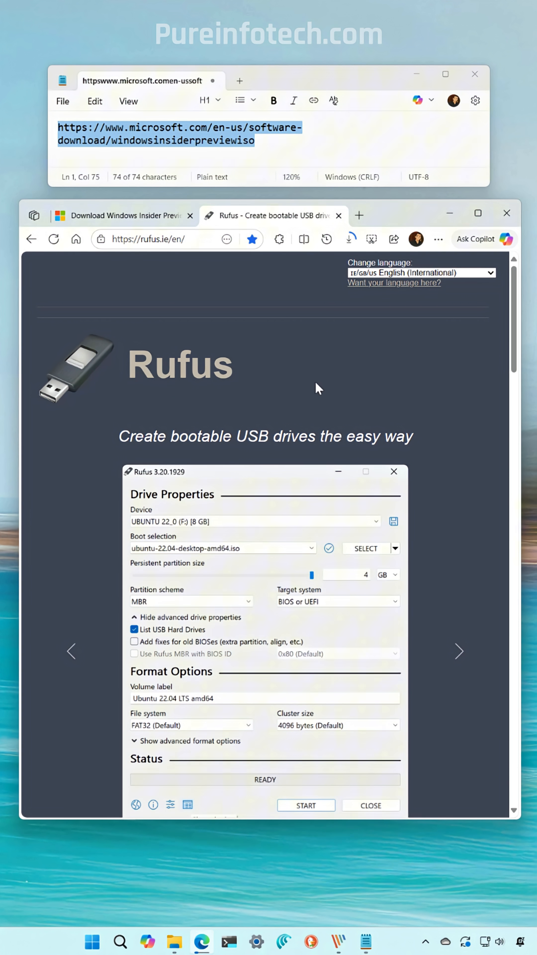
Download rufus-4.9.exe from the Rufus site and keep the file.
scroll("down", 3)
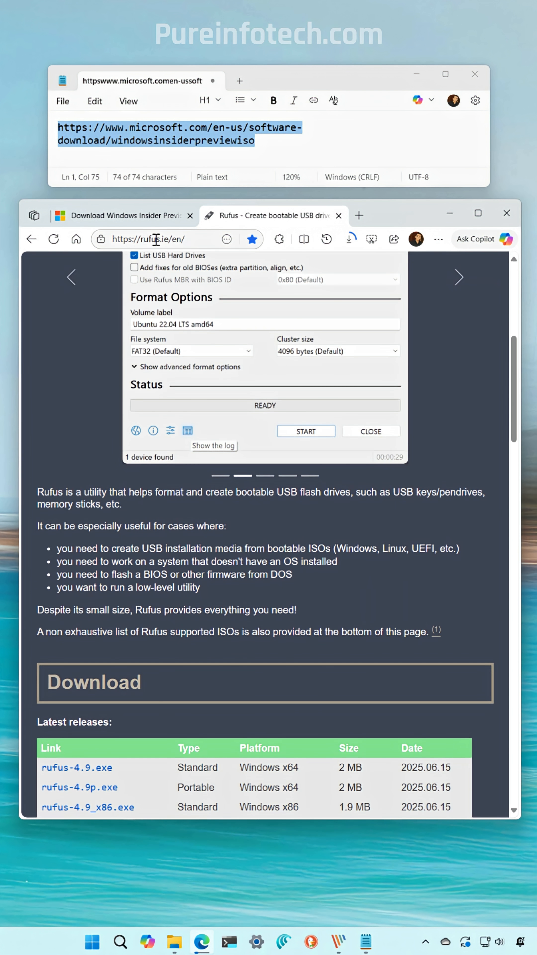
scroll("down", 3)
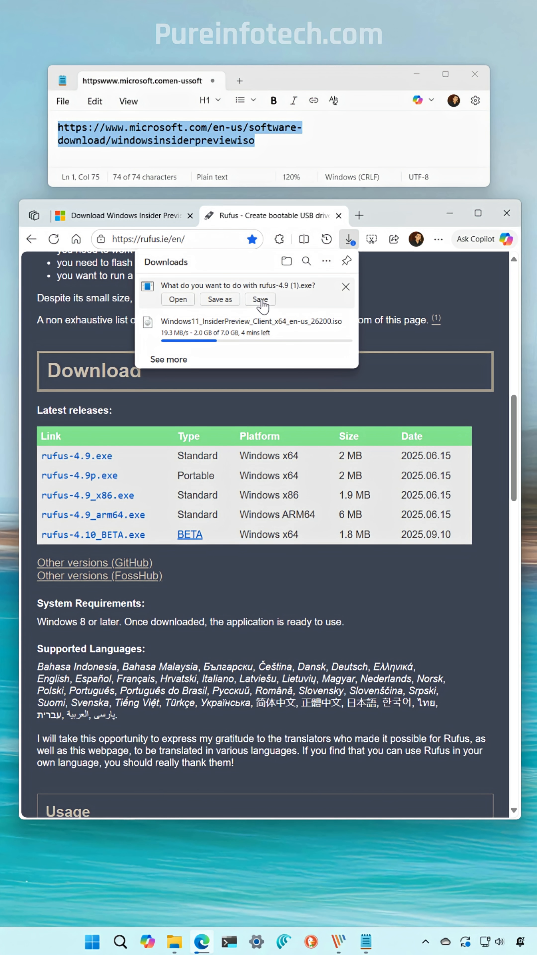
left_click(260, 299)
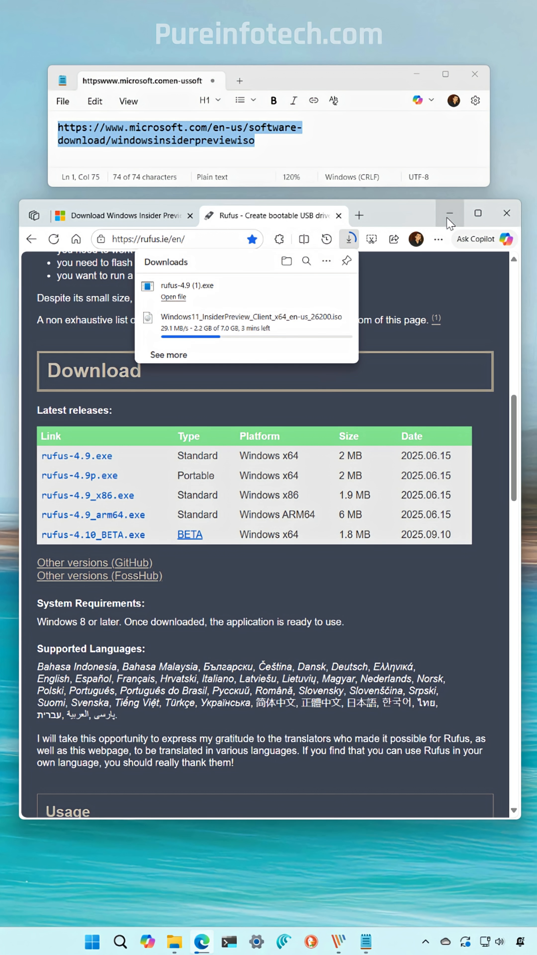
mouse_move(450, 212)
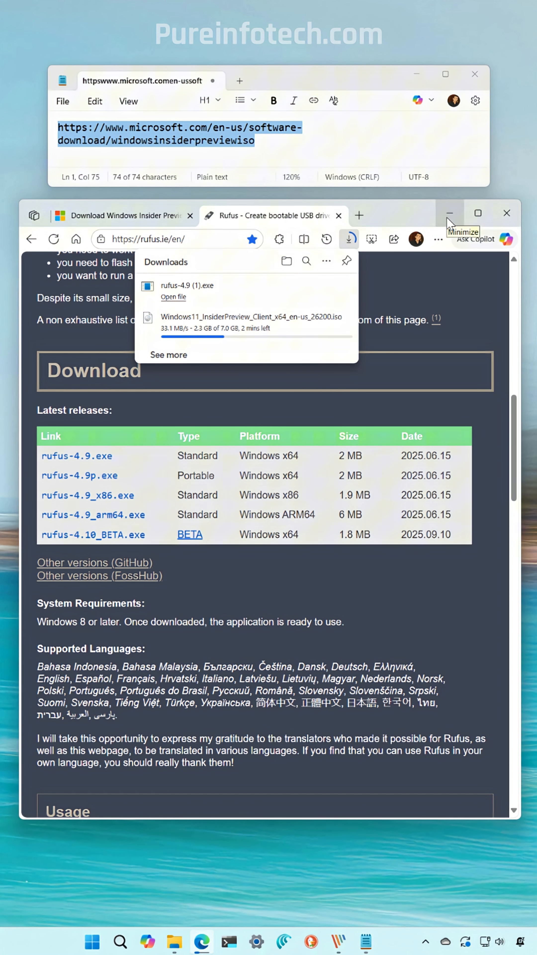
Run the downloaded Rufus program as administrator and allow the UAC prompt.
left_click(450, 214)
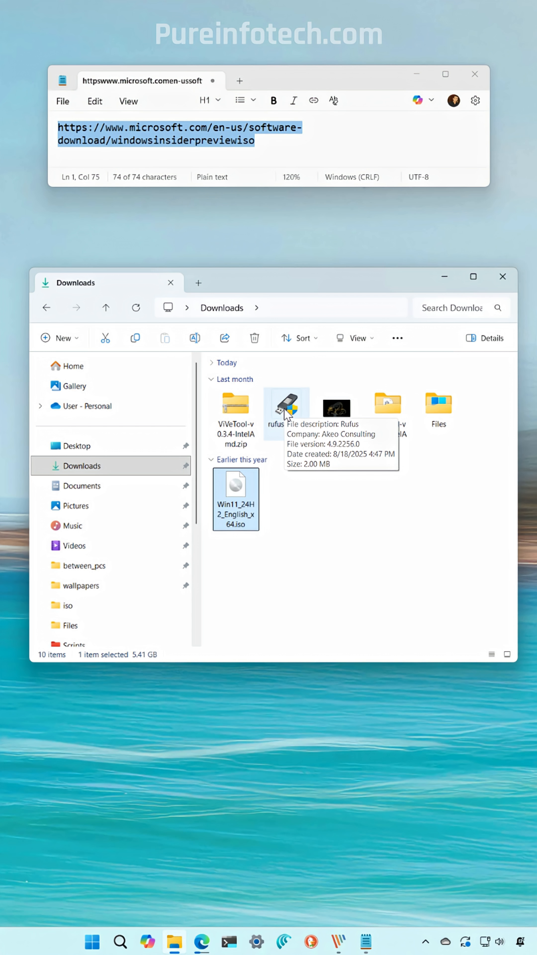
right_click(286, 405)
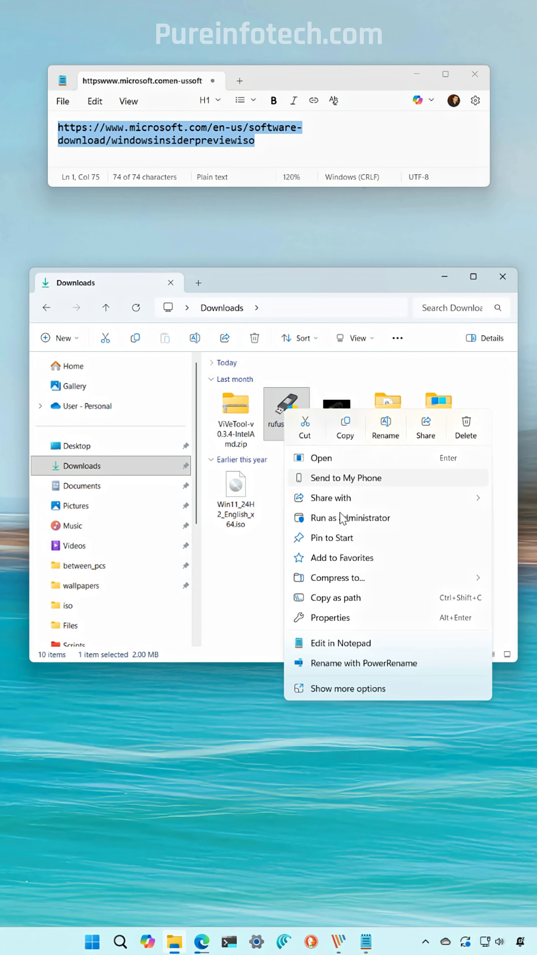
left_click(353, 518)
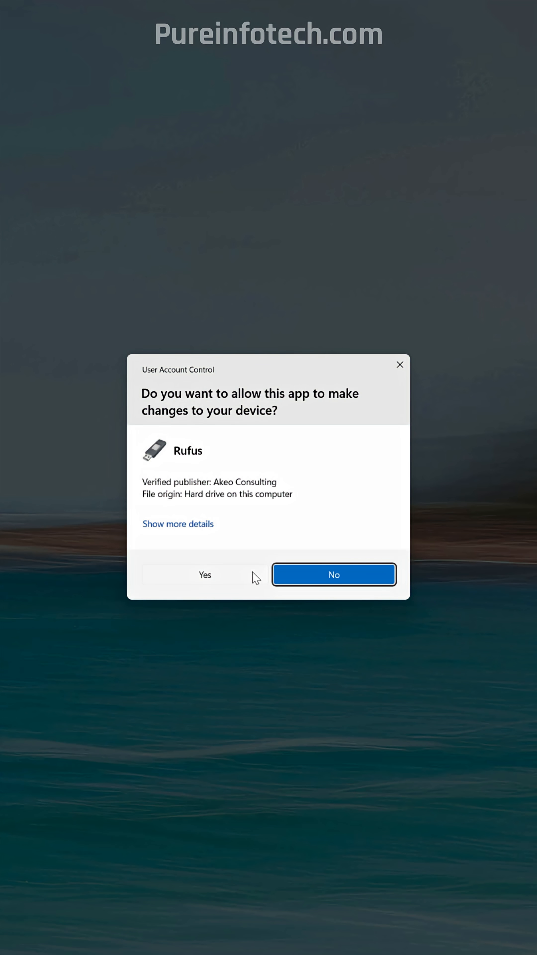
left_click(205, 574)
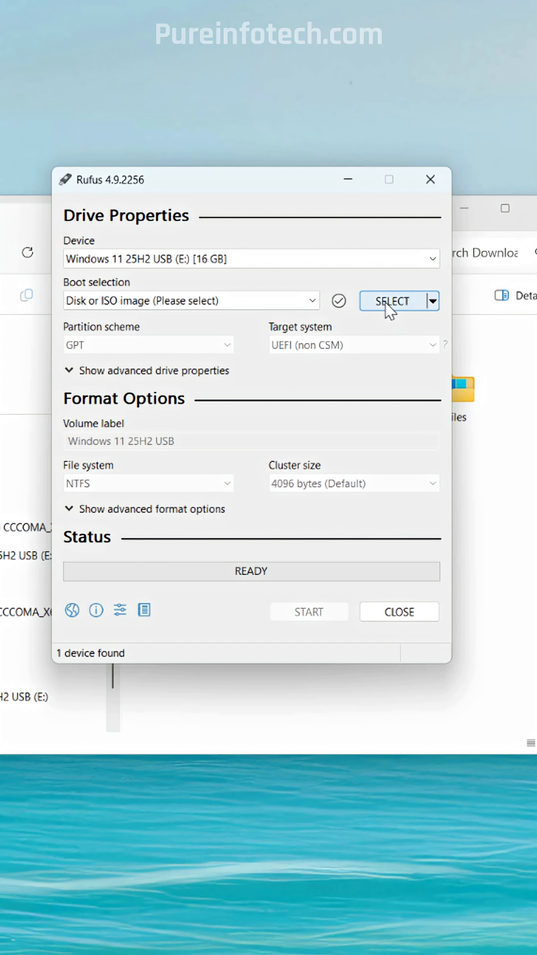
Load the Windows11_InsiderPreview ISO and set the volume label to 'Windows 11 25H2'.
left_click(393, 300)
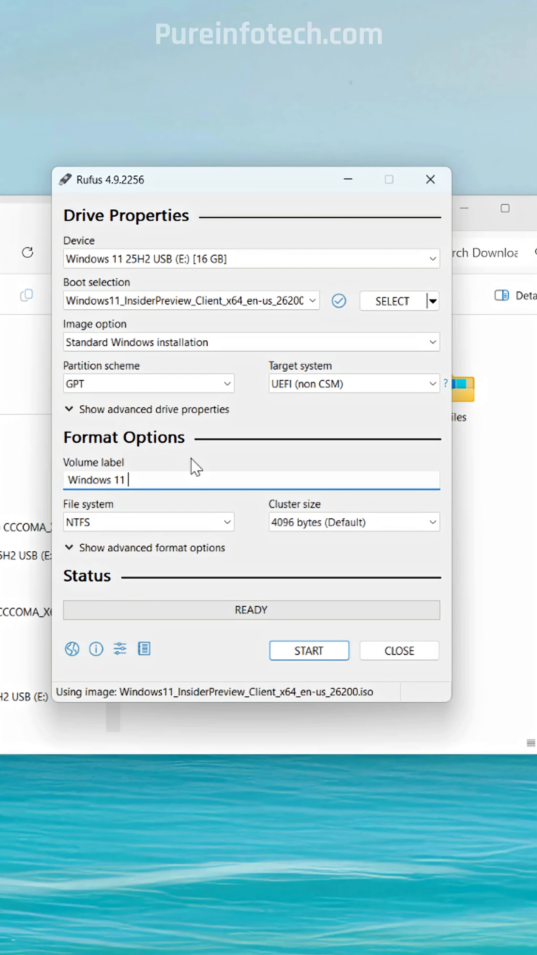
type("25H2")
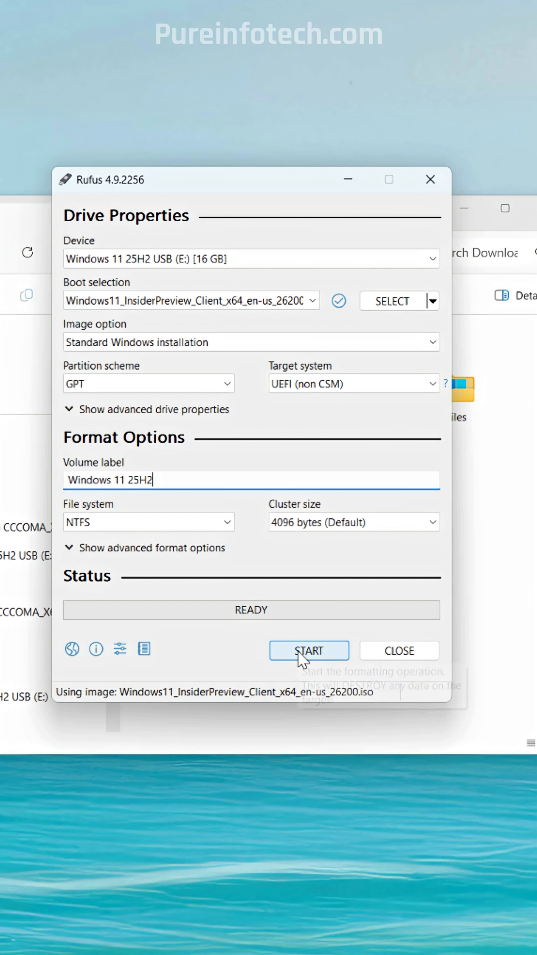
Bypass RAM/TPM and online-account requirements, add local account 'admin', disable BitLocker, and apply.
left_click(309, 650)
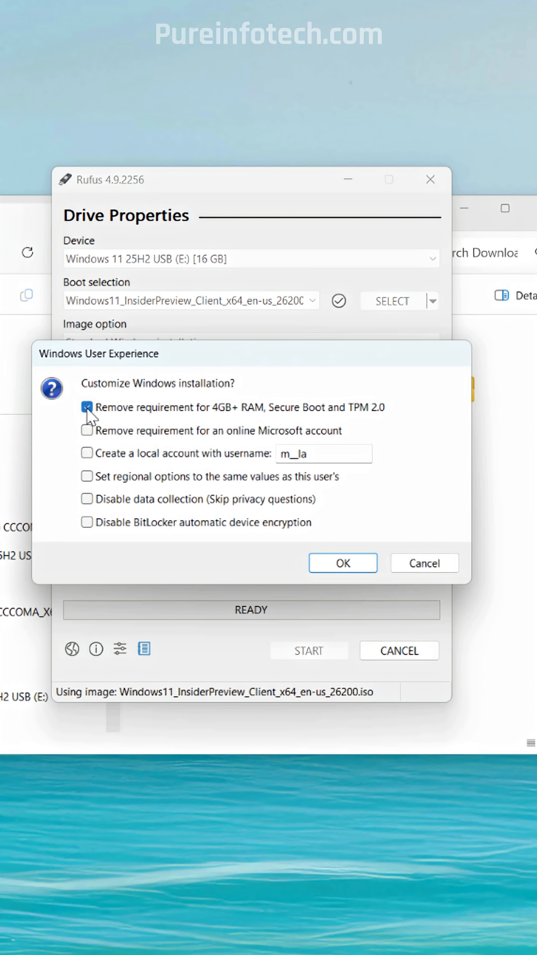
left_click(87, 407)
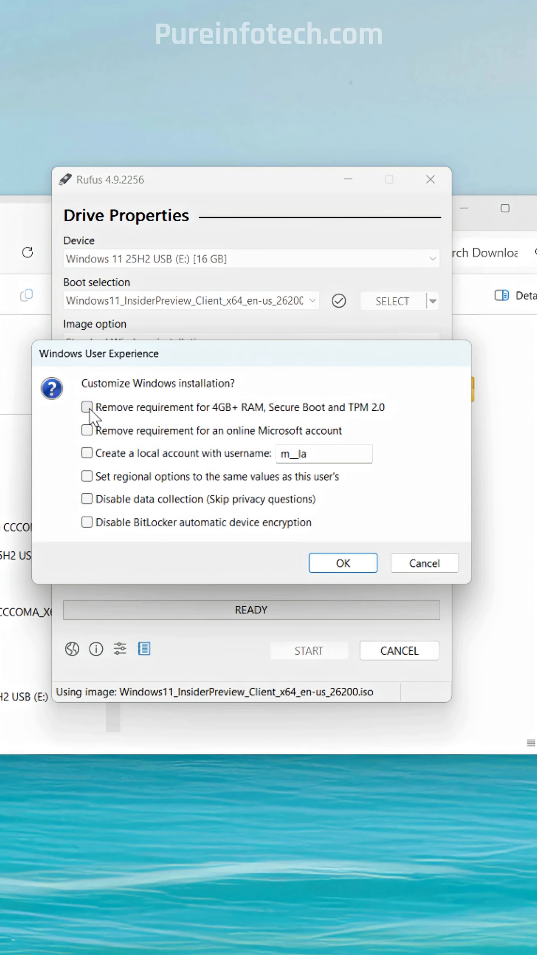
left_click(87, 407)
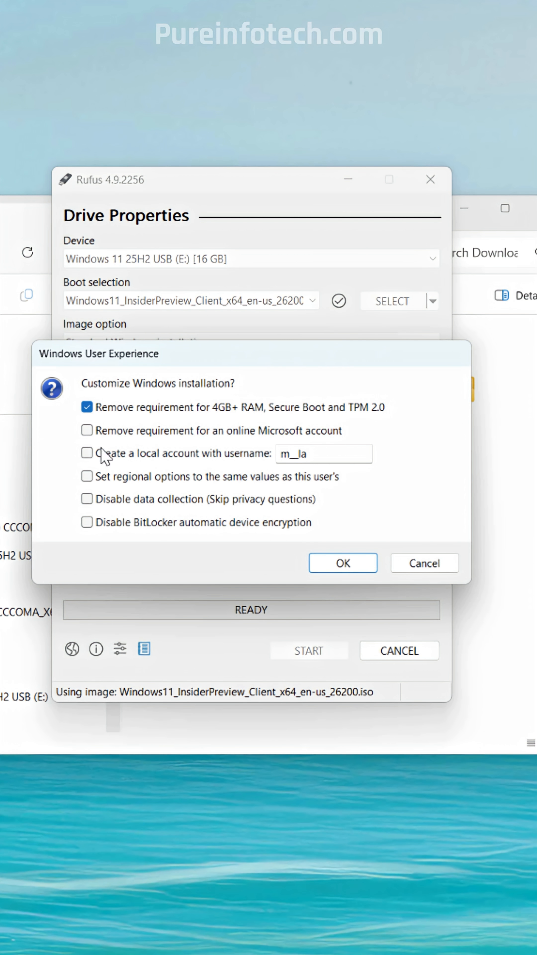
left_click(86, 453)
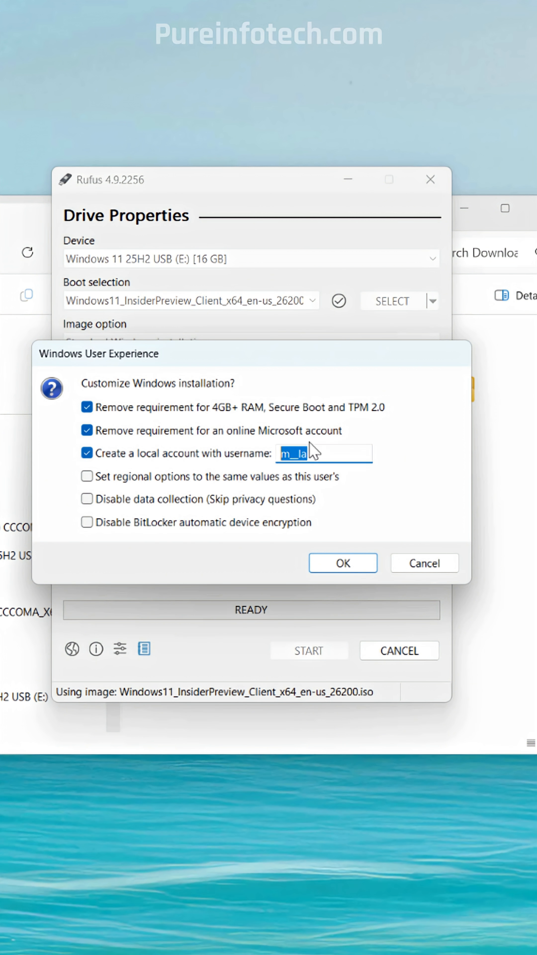
type("admin")
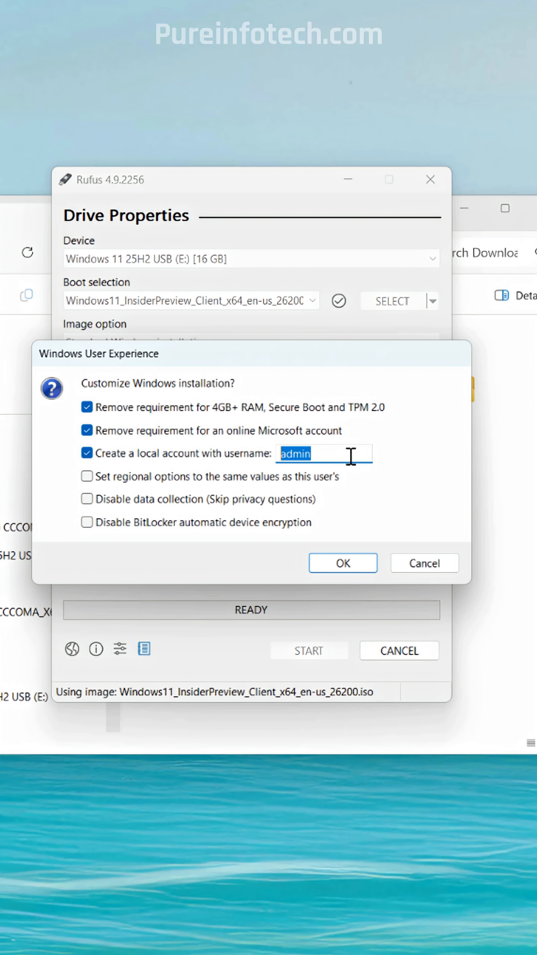
mouse_move(87, 522)
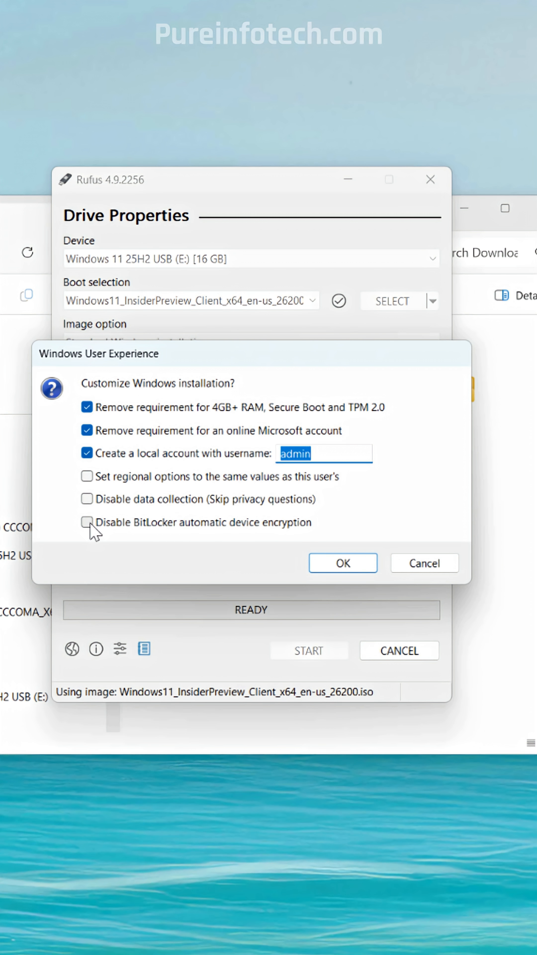
left_click(86, 523)
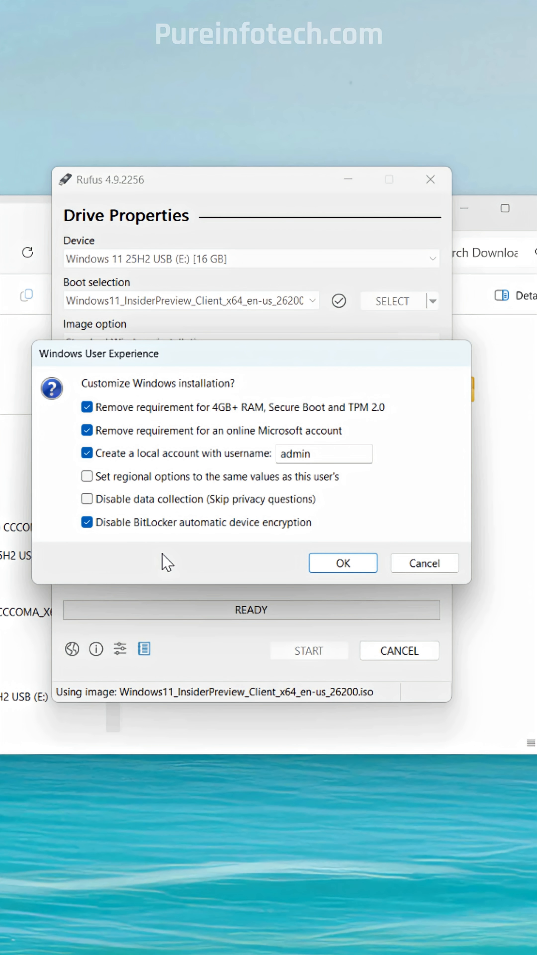
mouse_move(110, 555)
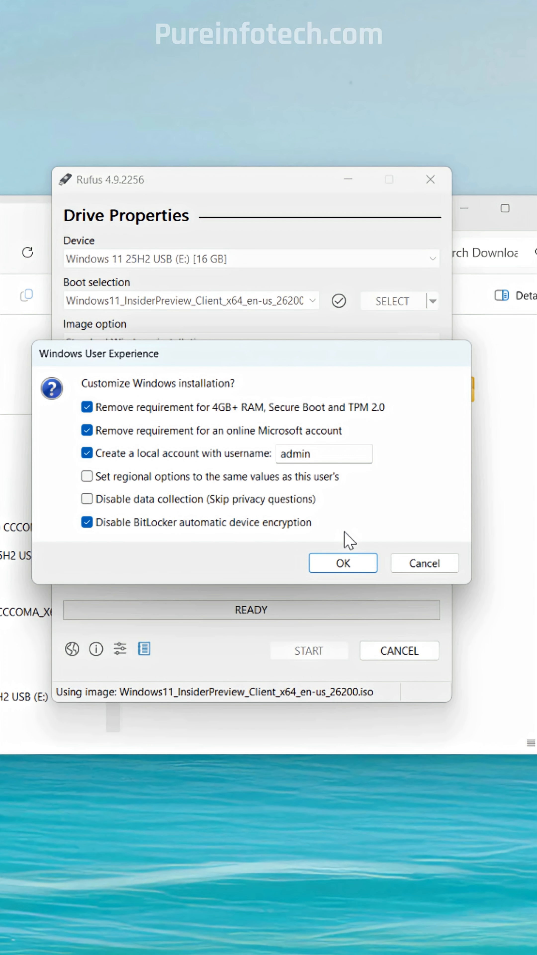
left_click(343, 563)
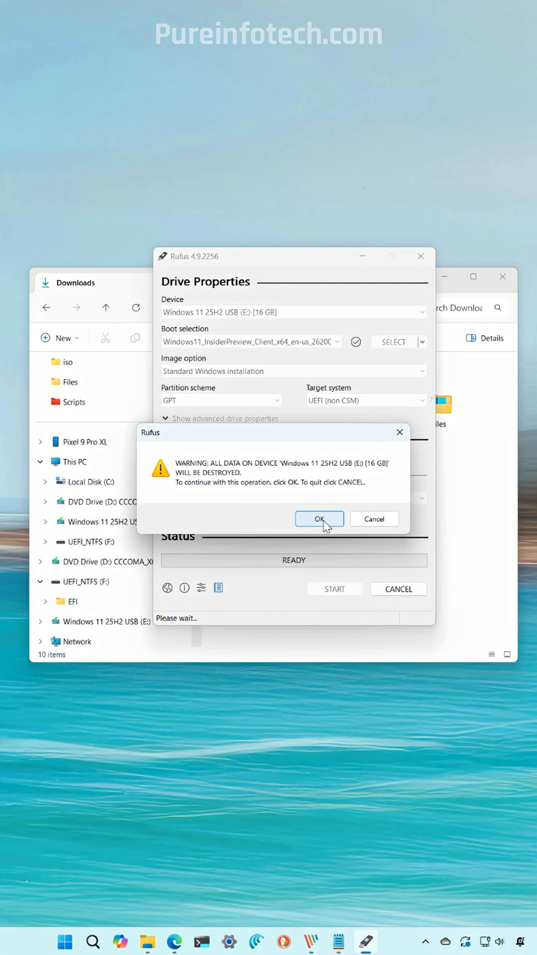
Accept the data destruction warning to begin writing to the 16 GB USB drive.
left_click(319, 519)
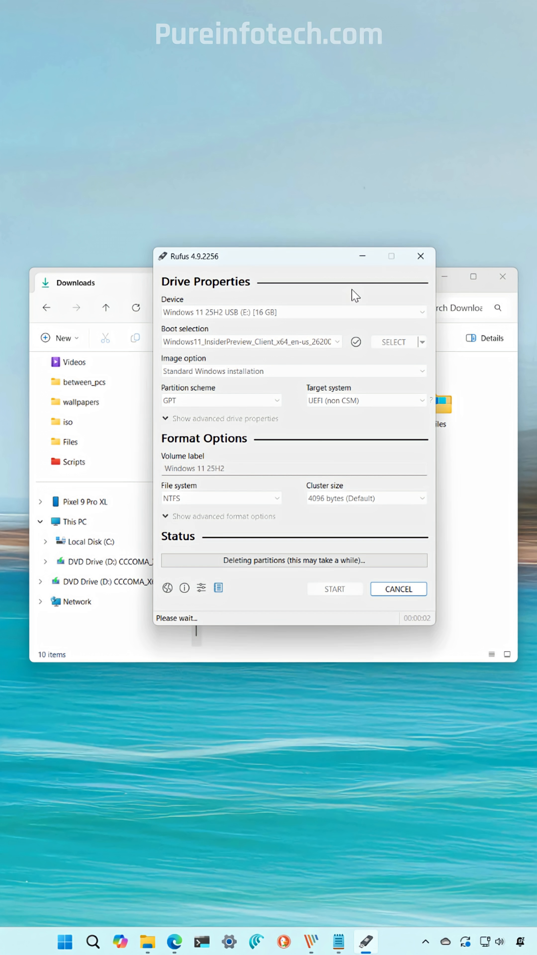